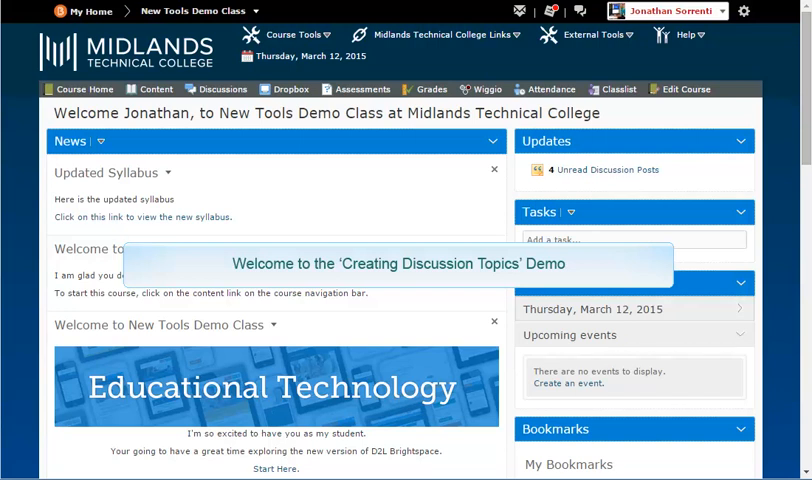
- Go to the Discussions List of the New Tools Demo Class course
left_click(496, 246)
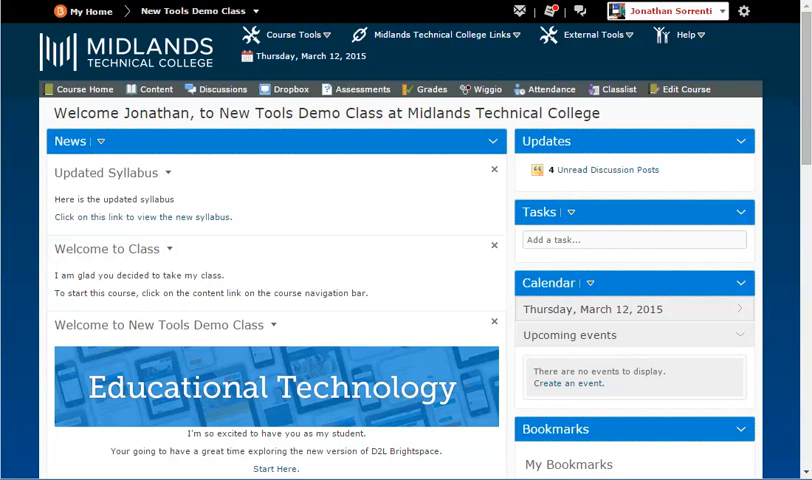
mouse_move(224, 88)
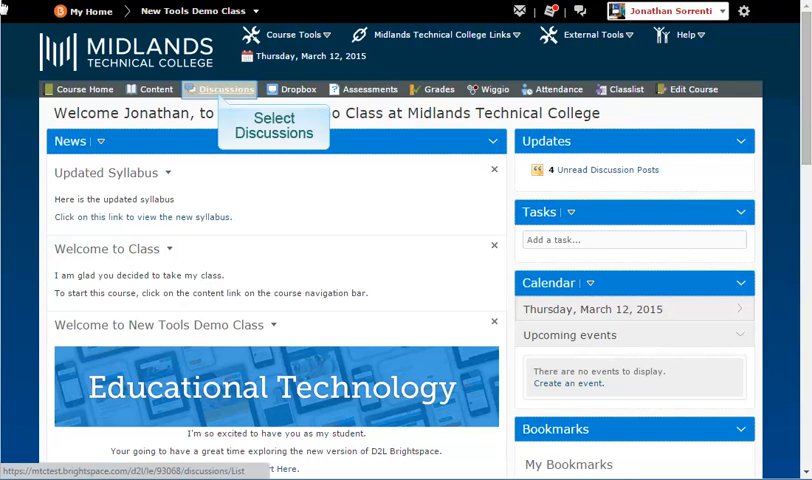
left_click(224, 88)
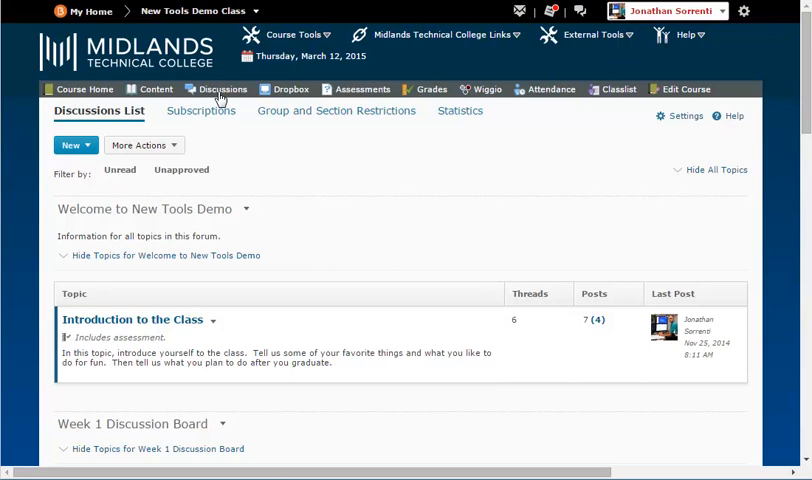
mouse_move(70, 144)
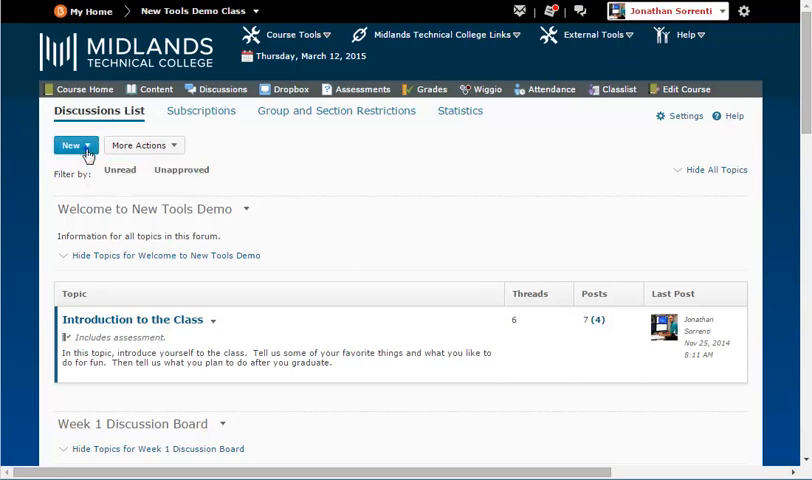
- Begin a blank New Topic form from the New menu
left_click(70, 144)
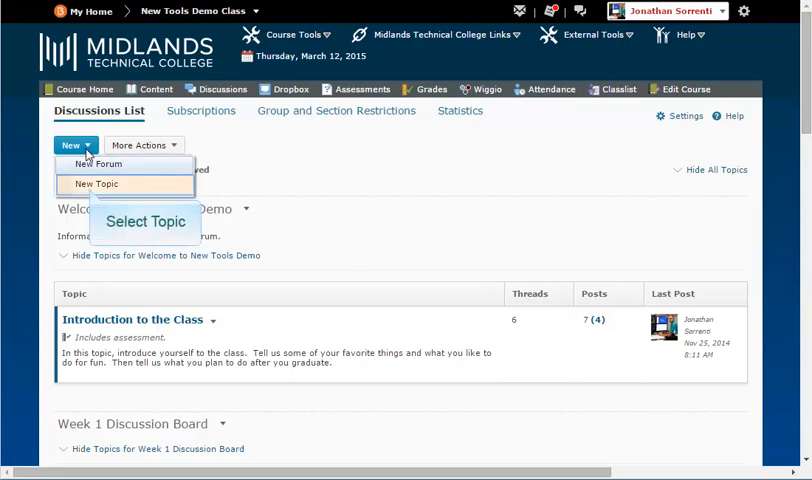
mouse_move(92, 188)
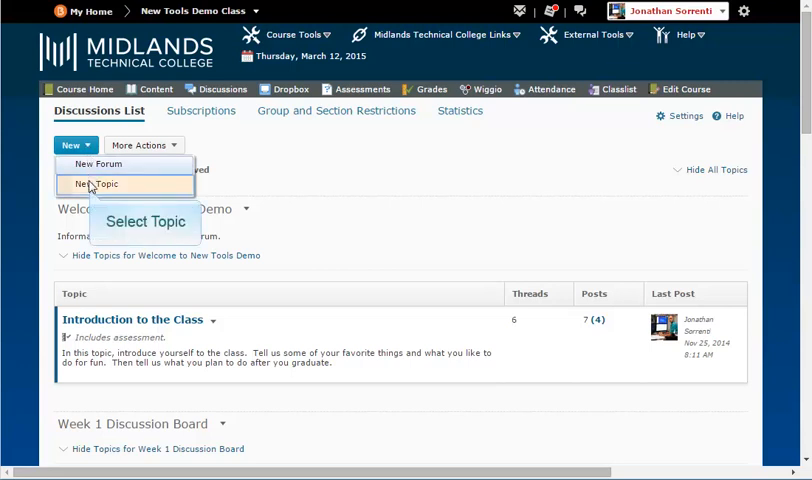
left_click(96, 184)
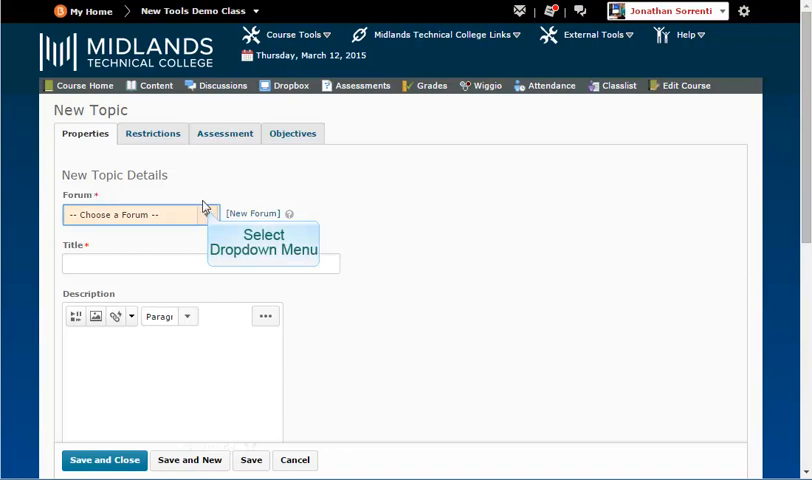
- Place the topic in Chapter 1 Discussions and title it 'Chapter 1 Discussion Board Assignment'
left_click(138, 214)
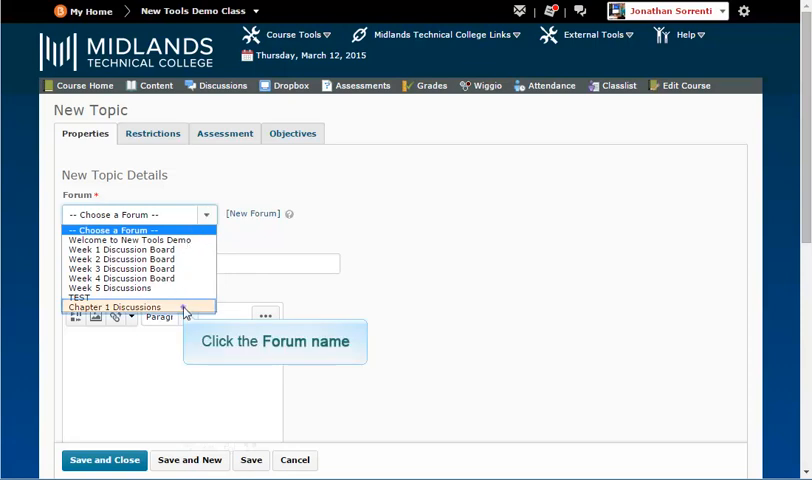
left_click(116, 308)
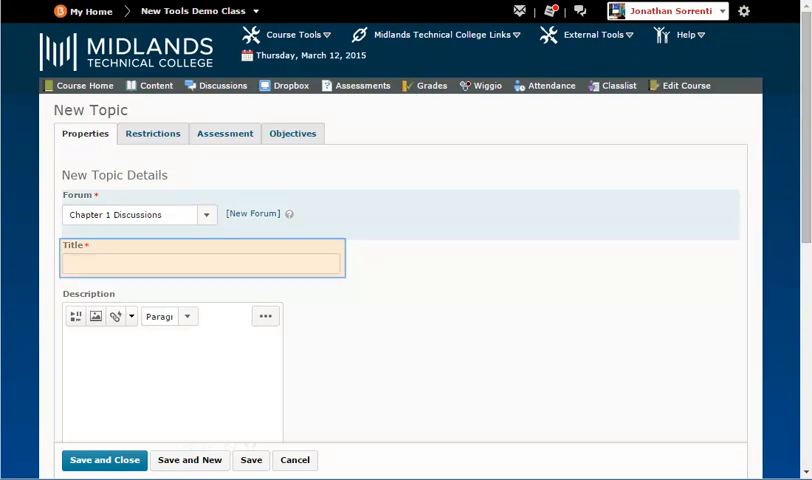
type("Chapter 1 Discussion Board Assignment")
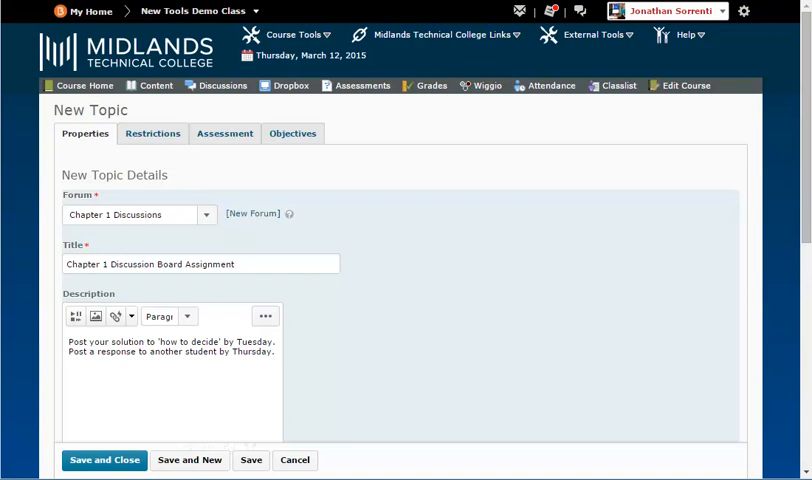
- Set Rate Posts to the Up Vote/Down Vote Rating Scheme
scroll("down", 3)
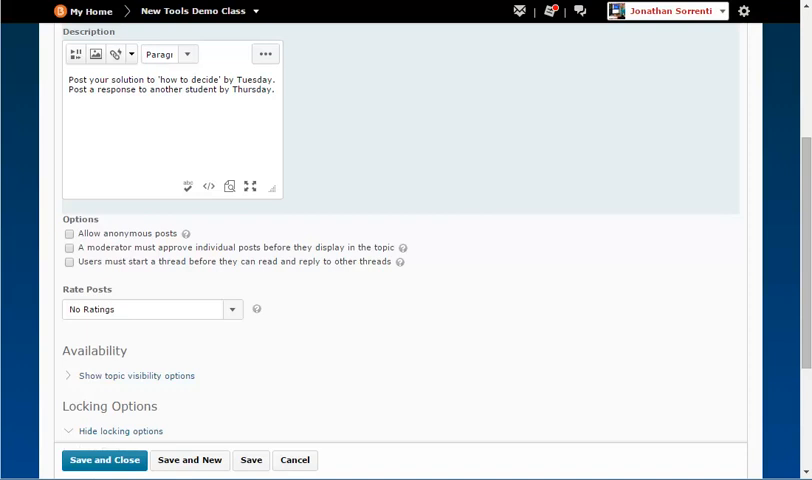
mouse_move(184, 312)
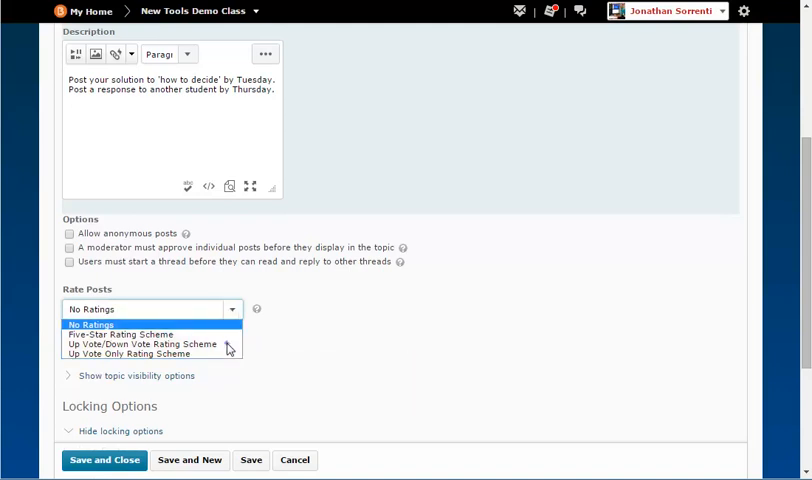
left_click(142, 344)
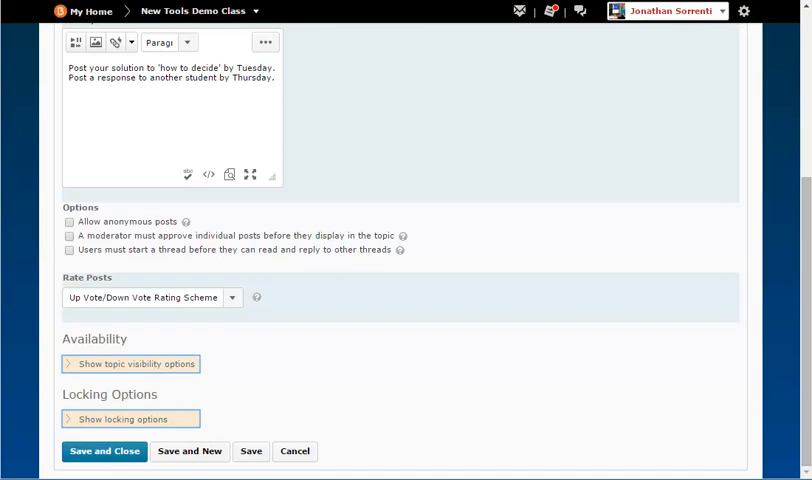
- Show the topic's visibility options, leaving it always visible and unlocked, and save
left_click(136, 364)
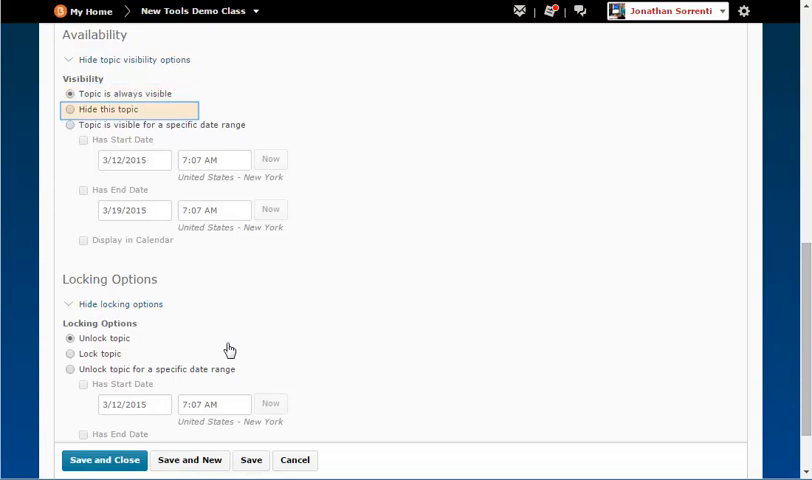
left_click(70, 124)
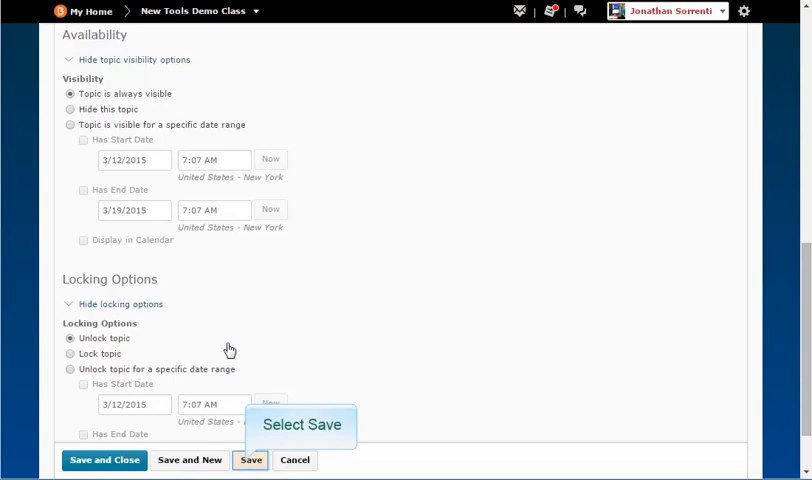
mouse_move(248, 436)
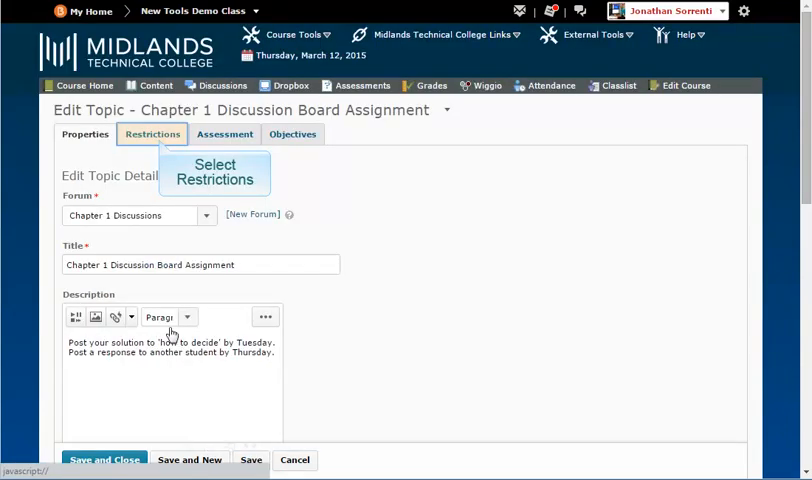
- Review the Restrictions settings, confirming no release conditions or group restrictions
left_click(152, 132)
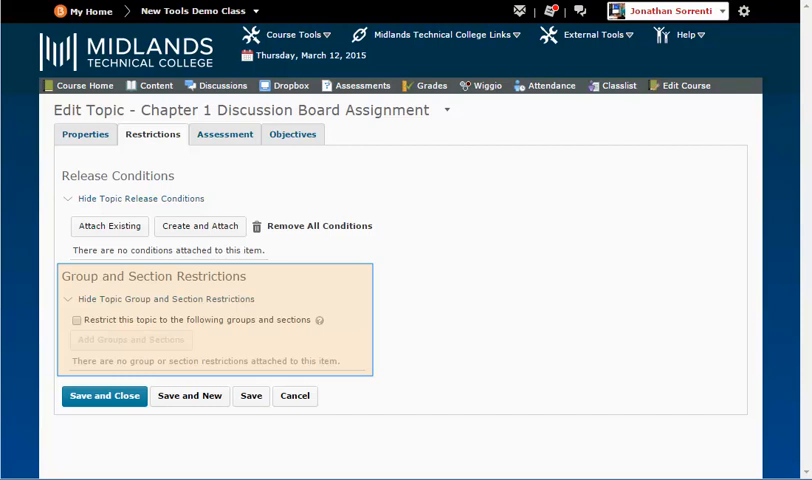
mouse_move(224, 134)
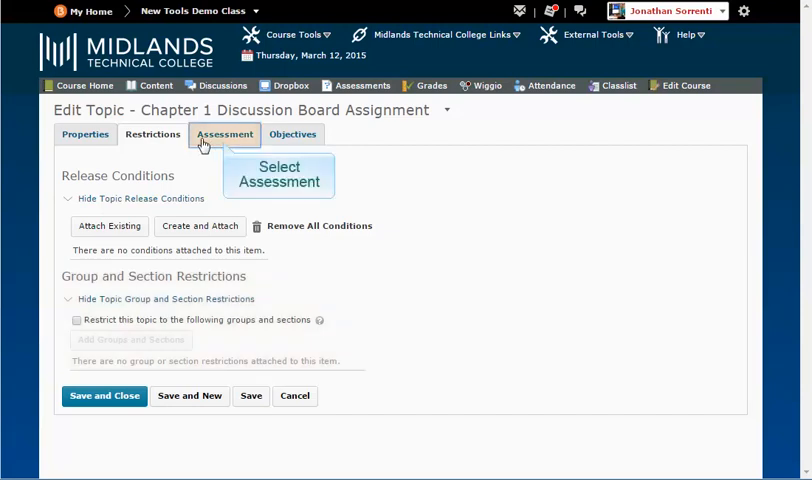
- Check the Assessment grade item options, then Save and Close back to the discussions list
left_click(224, 134)
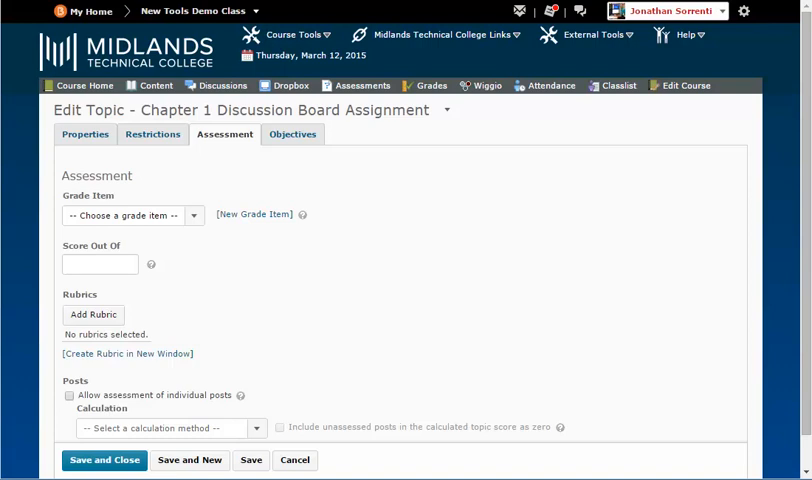
left_click(100, 264)
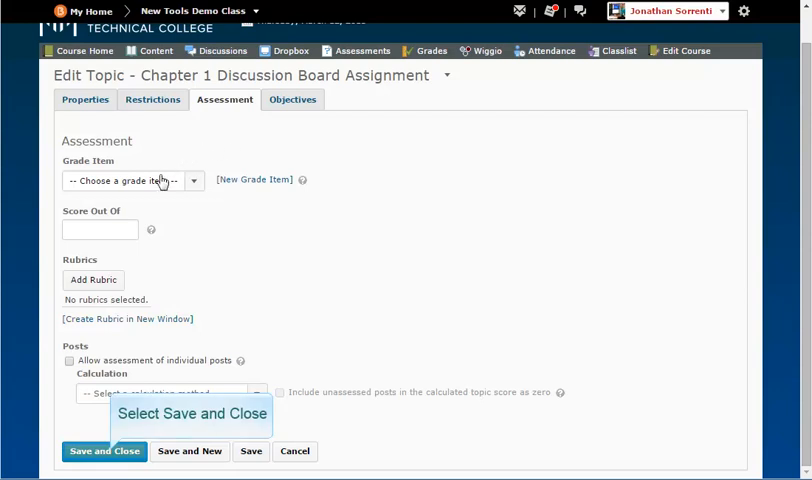
left_click(104, 452)
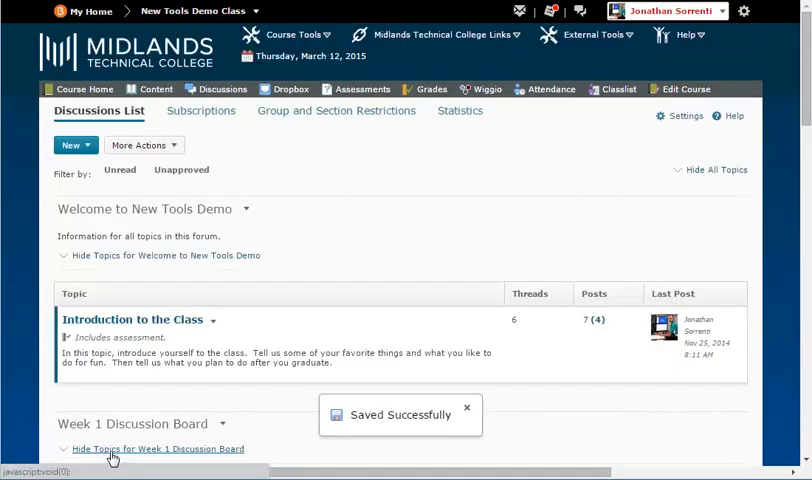